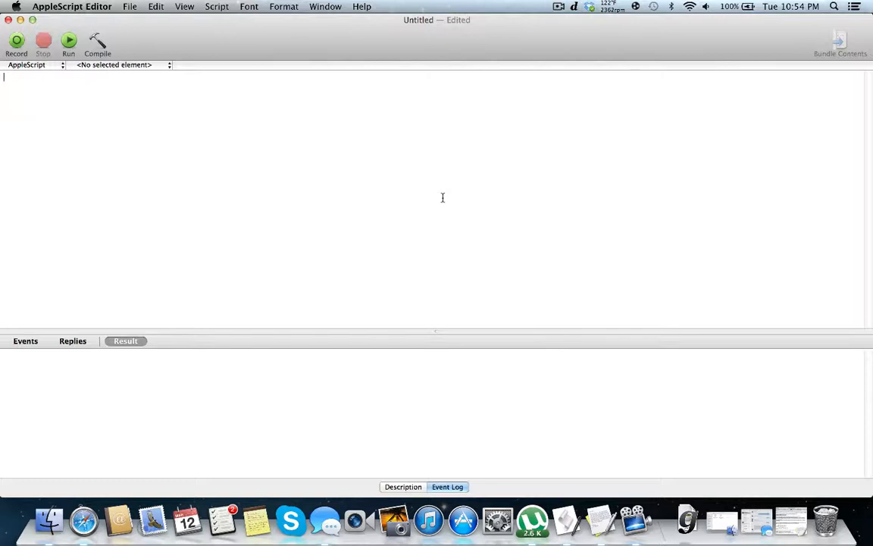
Write 'set condition to false' and a 'repeat until condition is true' loop holding try/on error.
{"action": "type", "text": "set"}
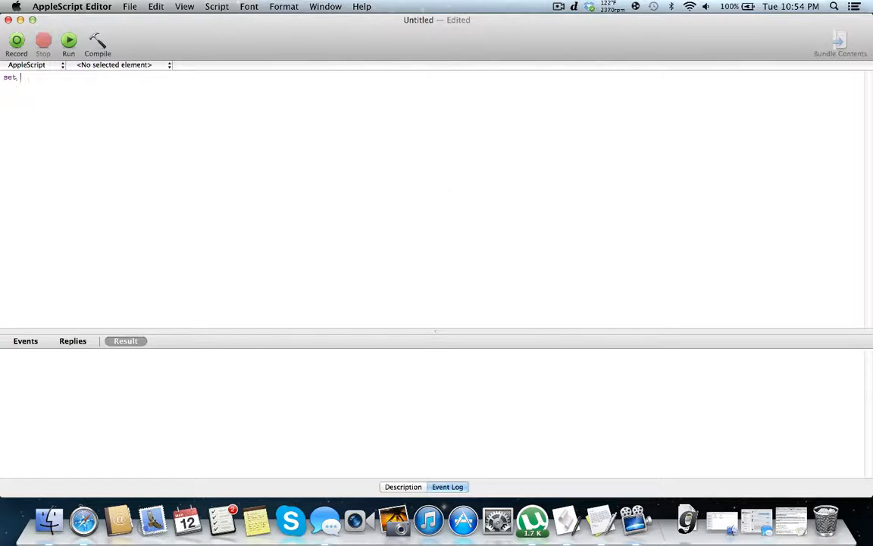
{"action": "type", "text": "condittion to"}
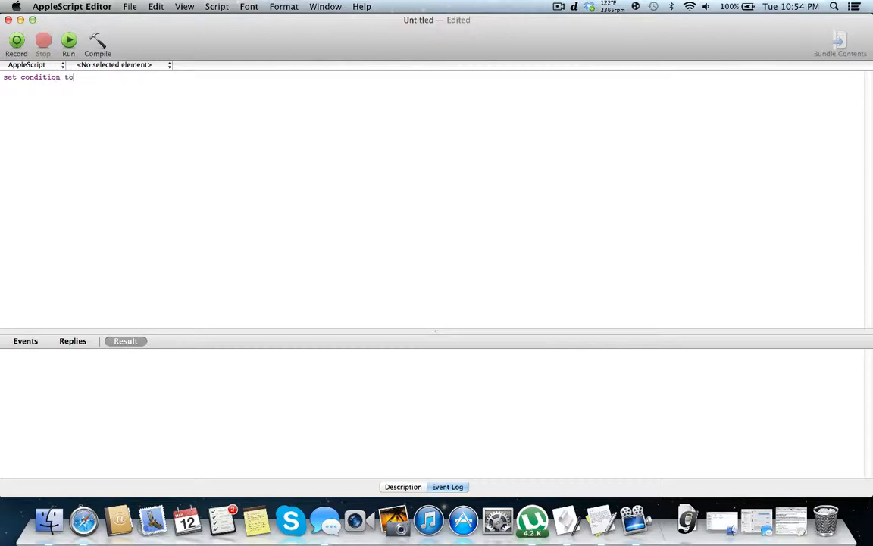
{"action": "type", "text": "false"}
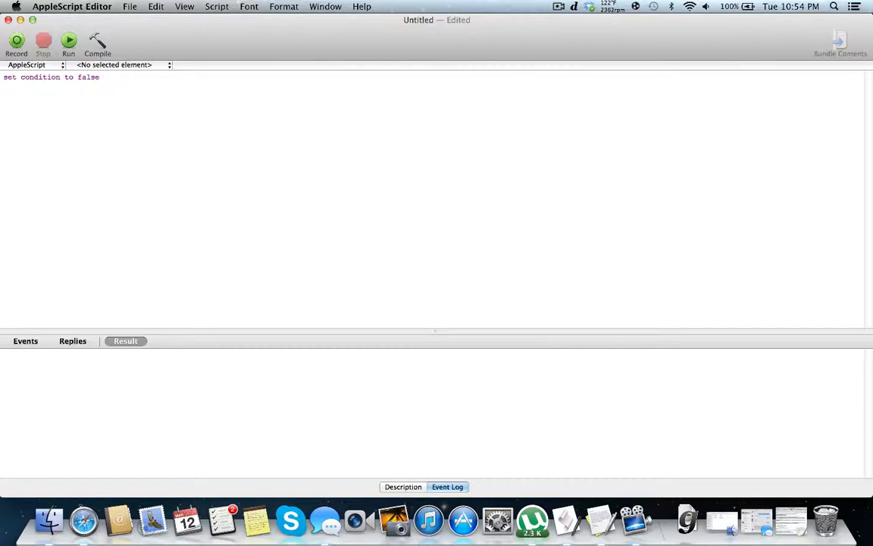
{"action": "type", "text": "repeat until condi"}
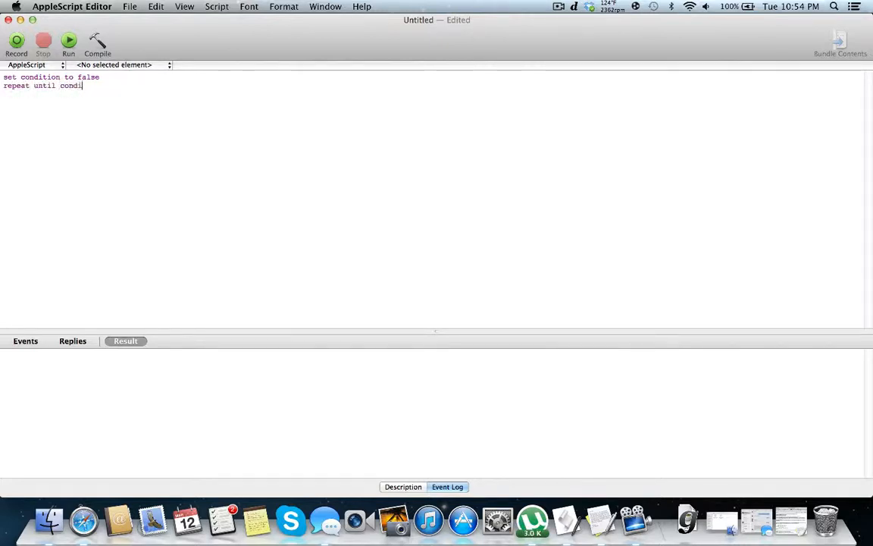
{"action": "type", "text": "tion is true"}
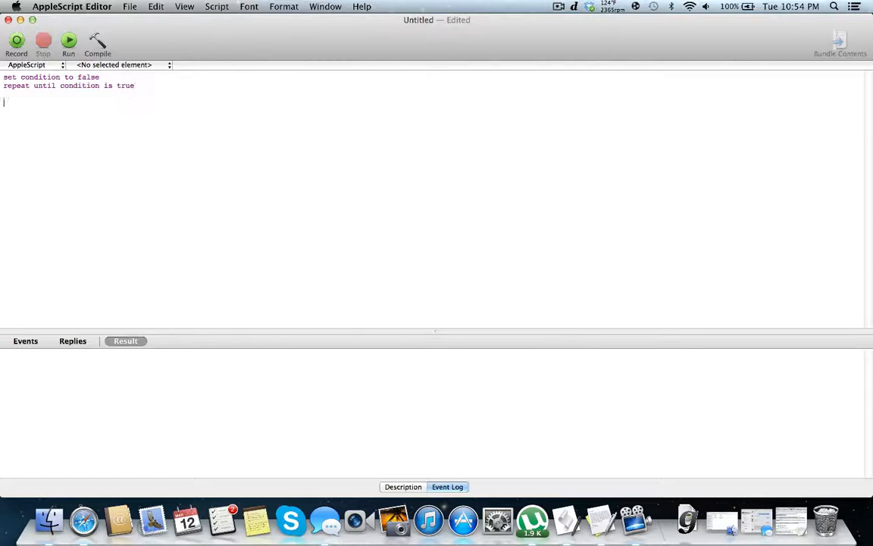
{"action": "type", "text": "end rep"}
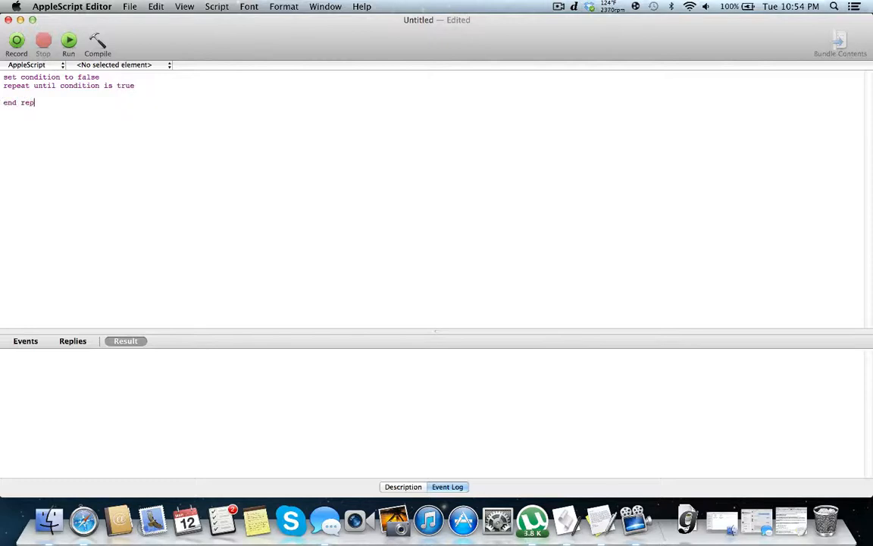
{"action": "type", "text": "eat"}
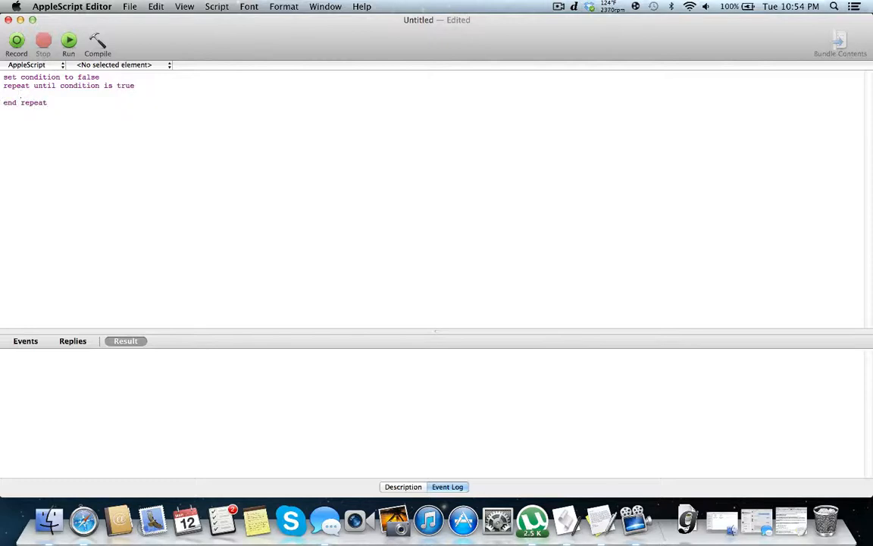
{"action": "type", "text": "try"}
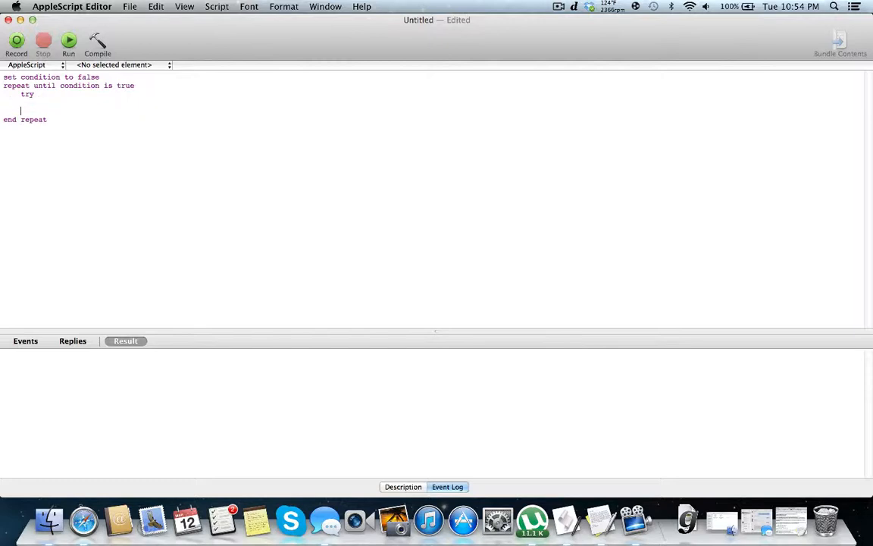
{"action": "type", "text": "on errror"}
{"action": "type", "text": "end try"}
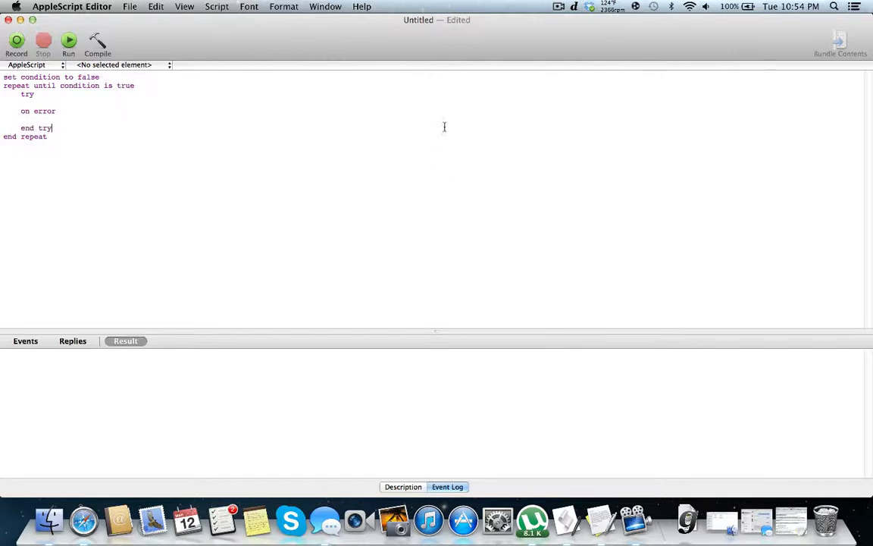
{"action": "mouse_move", "coordinate": [90, 107]}
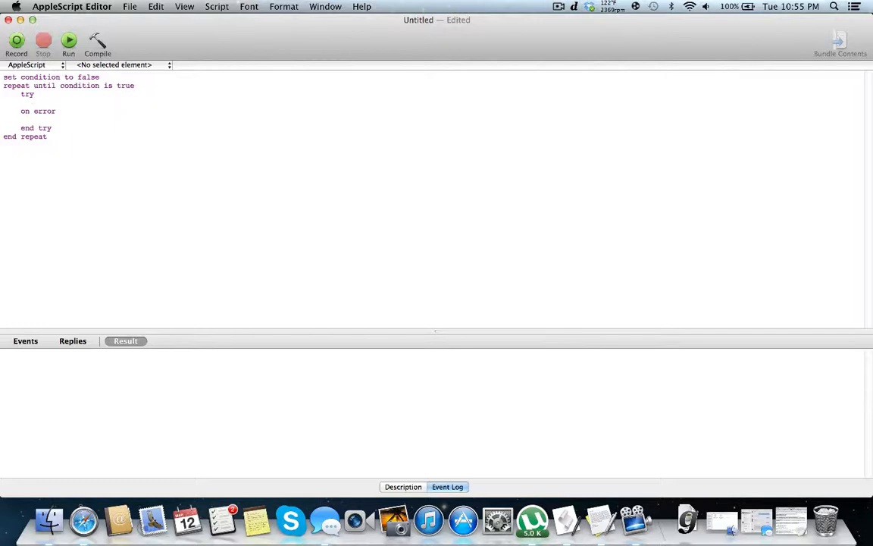
Inside try, set age to the text returned of an 'Enter your age' default-answer dialog, as number.
{"action": "left_click", "coordinate": [38, 103]}
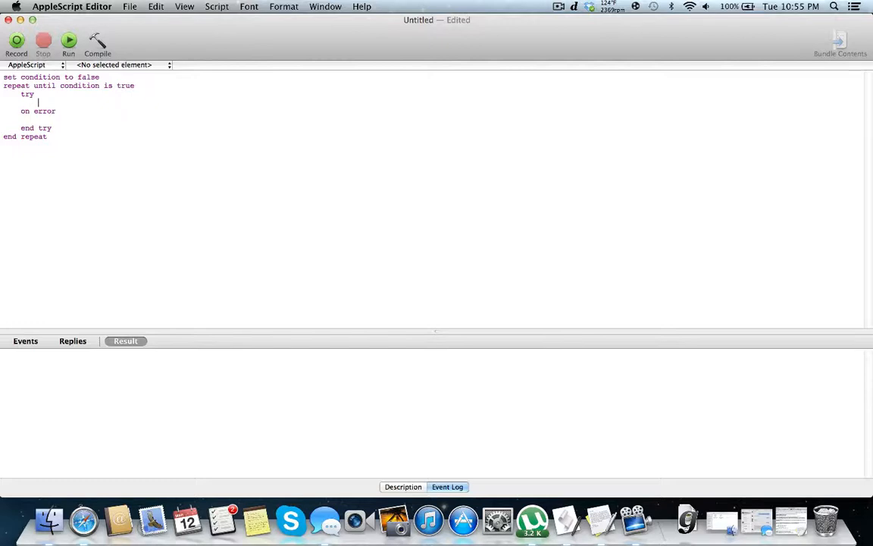
{"action": "type", "text": "display dialog \"Enter you age"}
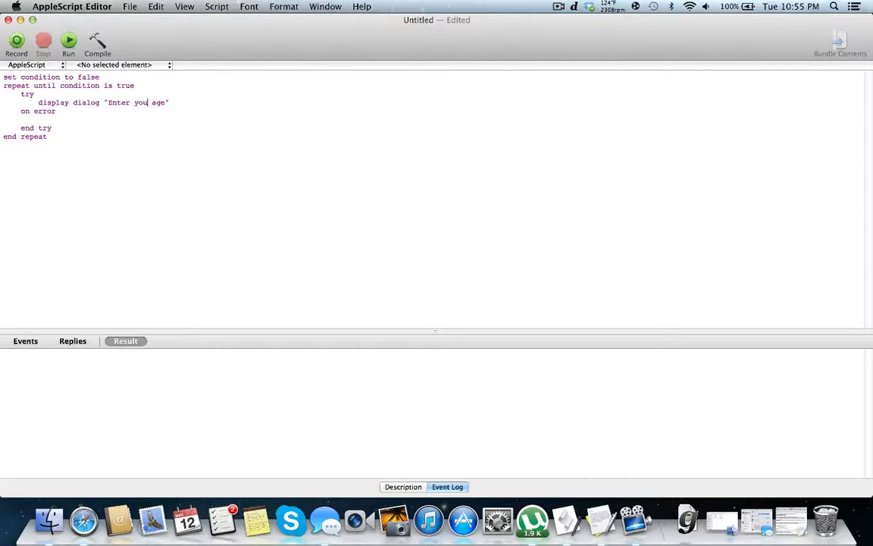
{"action": "type", "text": "r"}
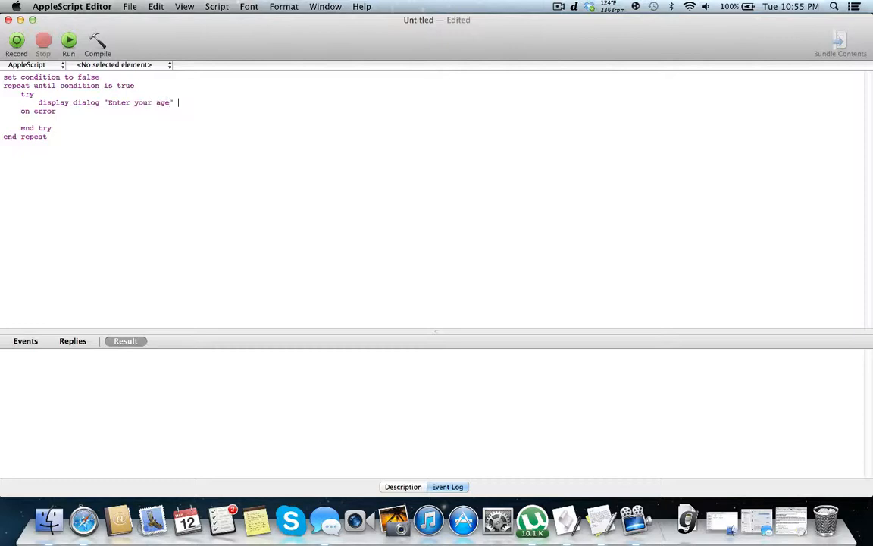
{"action": "type", "text": "default answer \""}
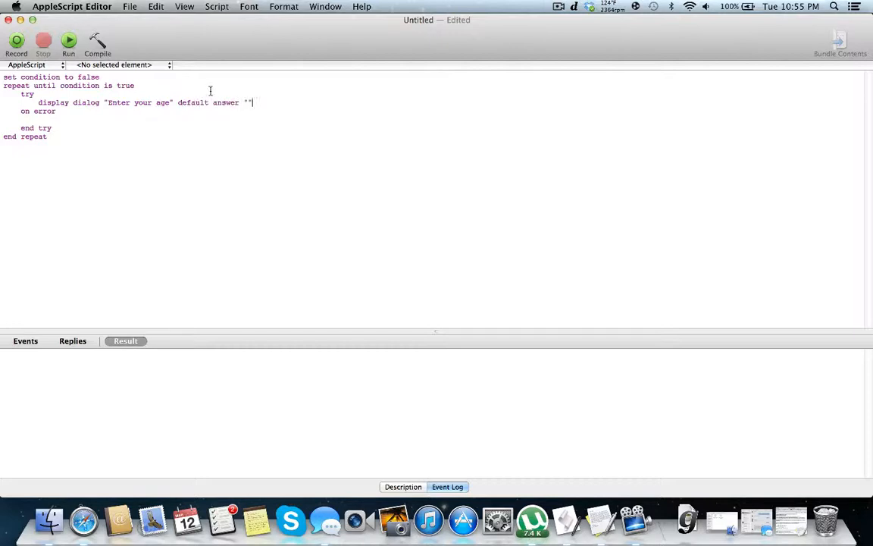
{"action": "type", "text": "ANs"}
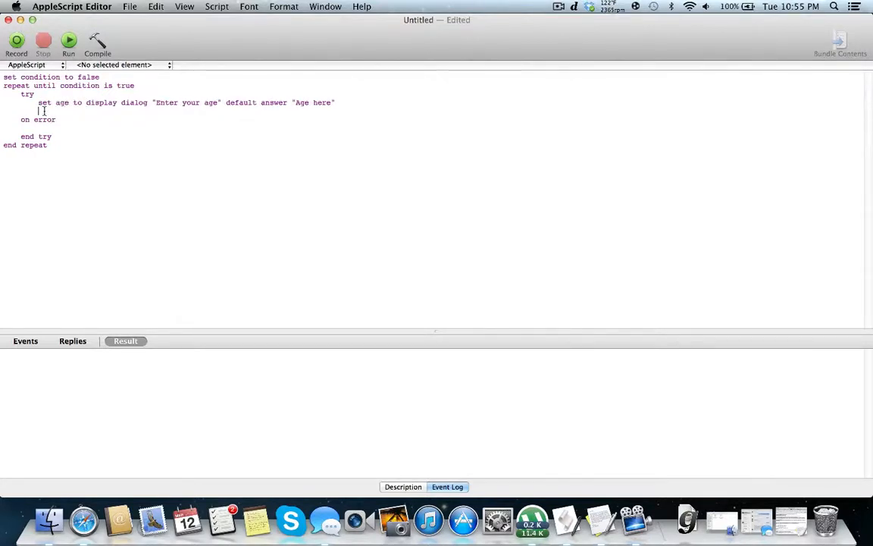
{"action": "type", "text": "s"}
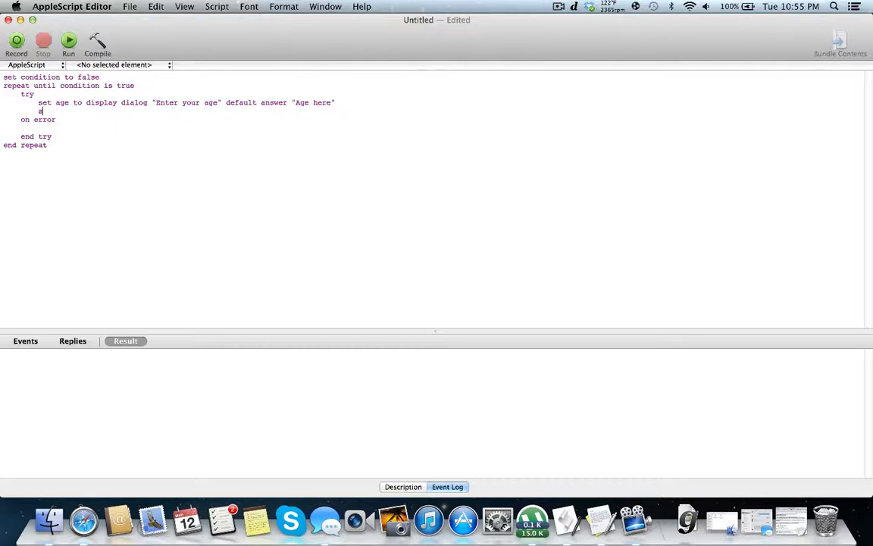
{"action": "type", "text": "et age to"}
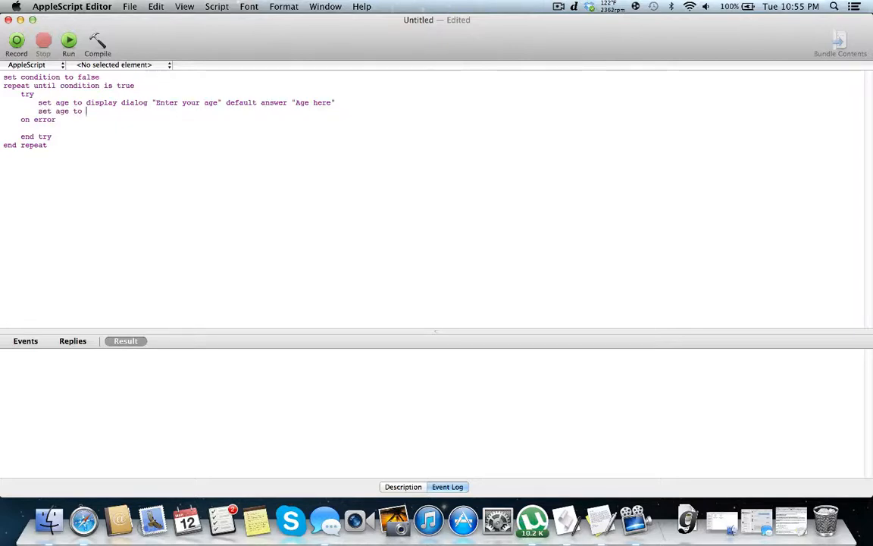
{"action": "type", "text": "text returned of age as number"}
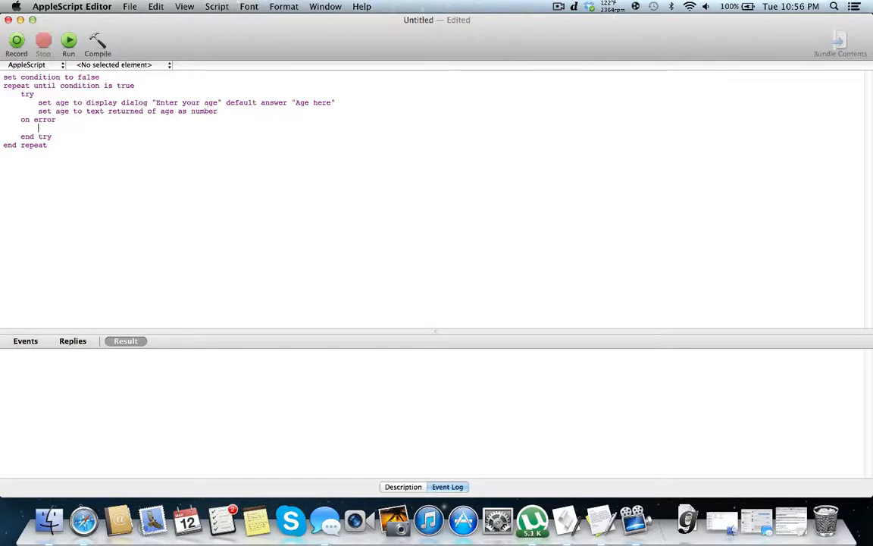
Add beep, a 'You must enter a number' alert and condition false on error; condition true on success.
{"action": "type", "text": "beep"}
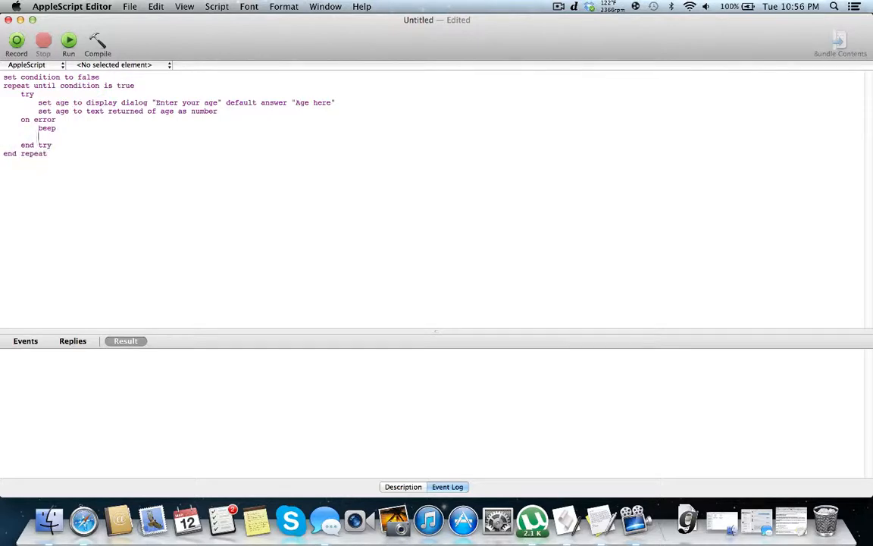
{"action": "type", "text": "display alert \"You must enter"}
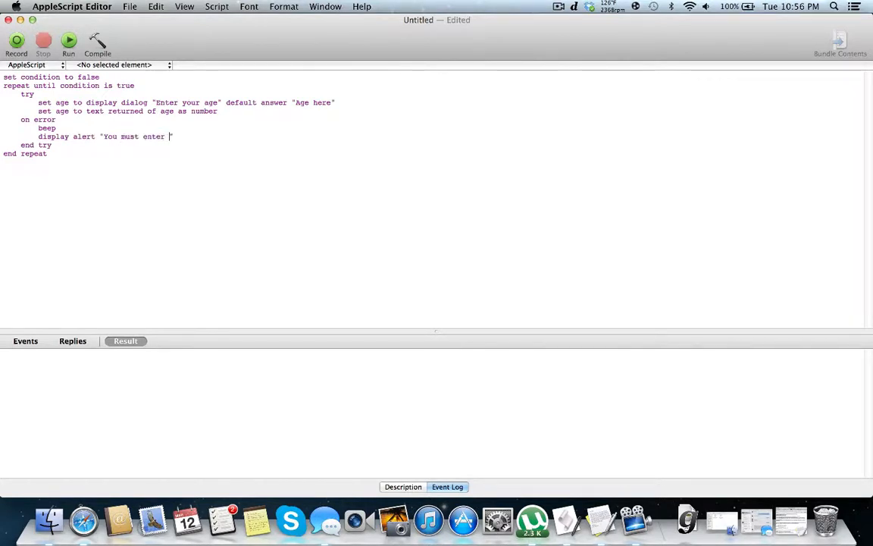
{"action": "type", "text": "a number\""}
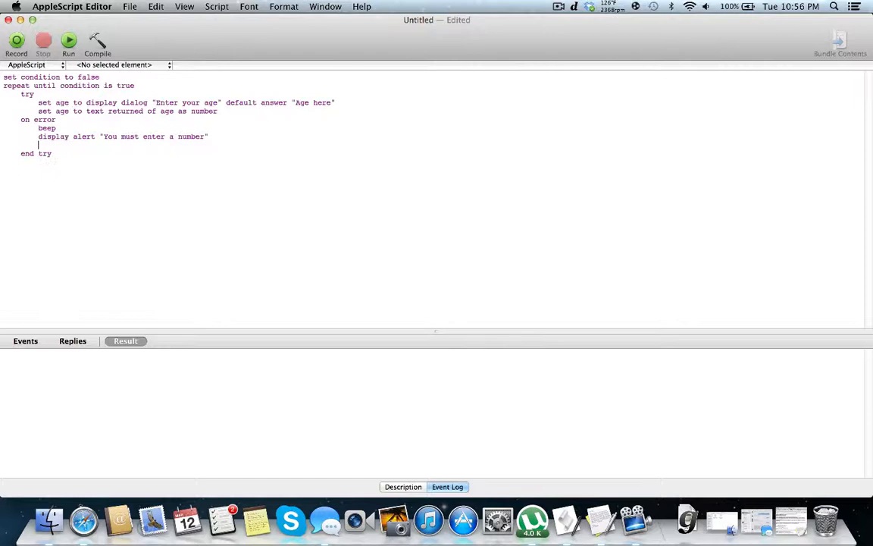
{"action": "type", "text": "end repeat"}
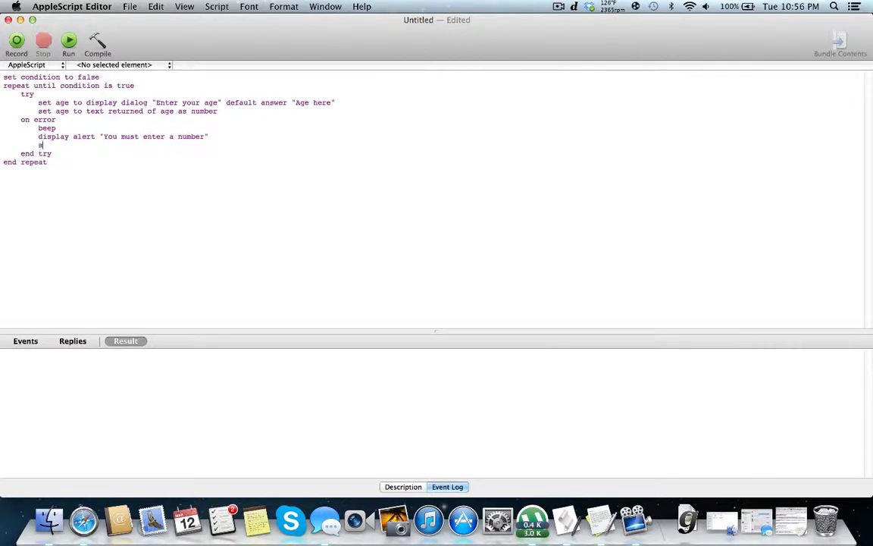
{"action": "type", "text": "et condition to false"}
{"action": "type", "text": "set condition "}
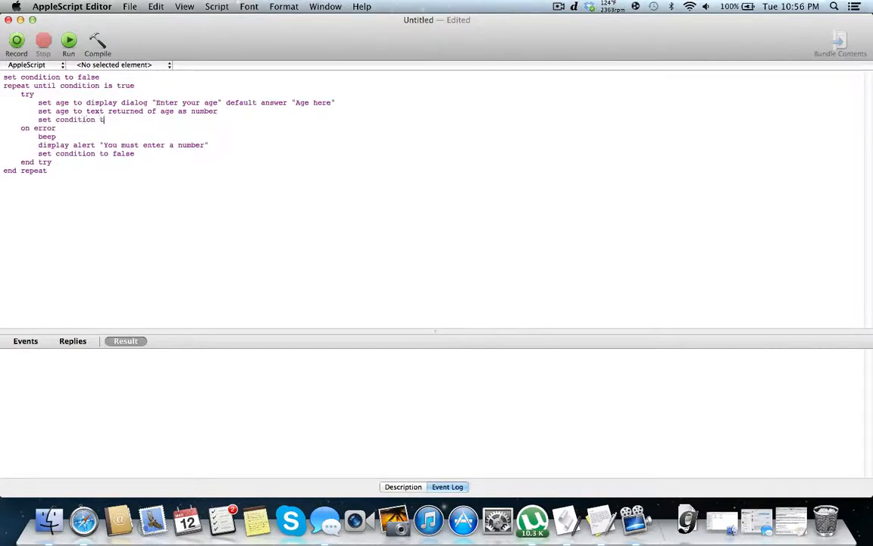
{"action": "type", "text": "true"}
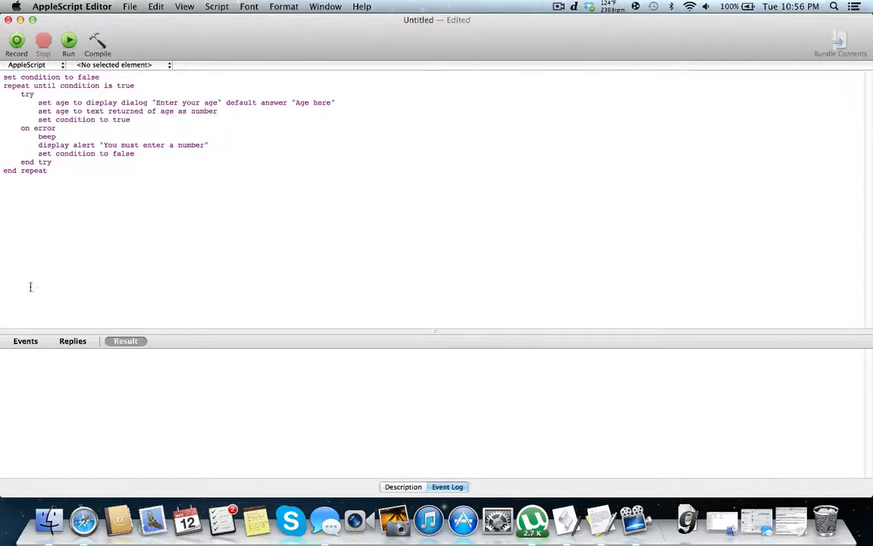
Run the script, submit non-numeric text, dismiss the number warning, then enter age 12.
{"action": "left_click", "coordinate": [68, 42]}
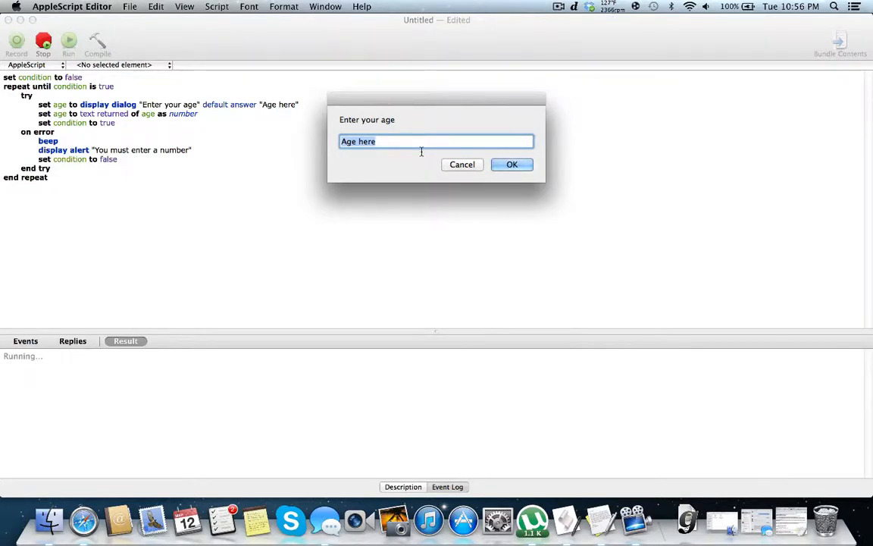
{"action": "left_click", "coordinate": [512, 164]}
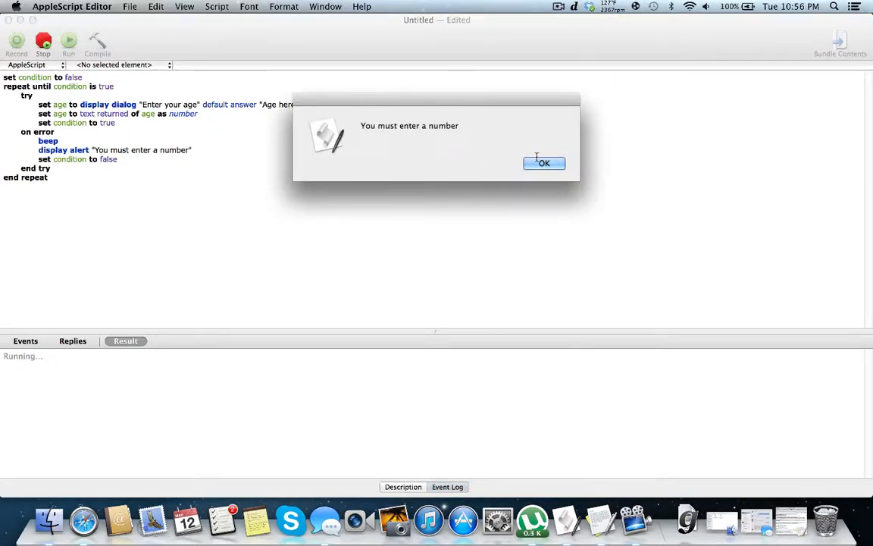
{"action": "left_click", "coordinate": [544, 163]}
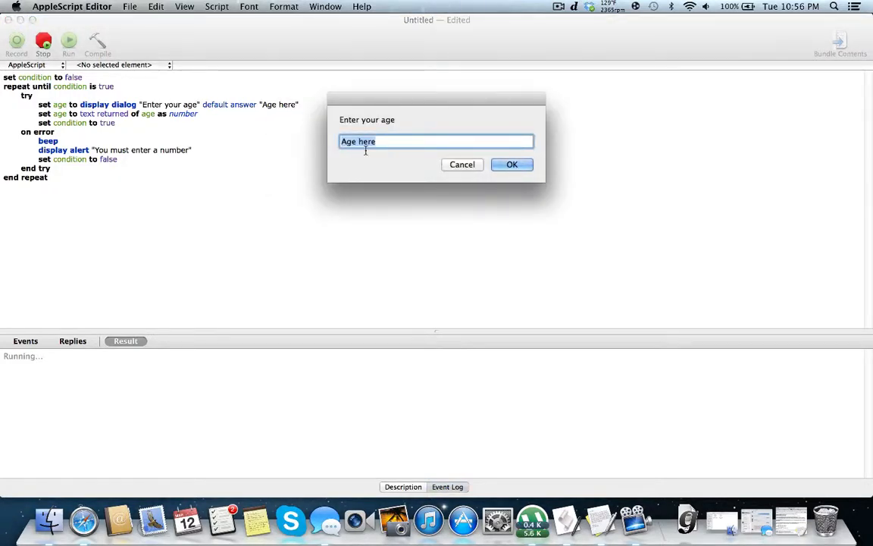
{"action": "type", "text": "12"}
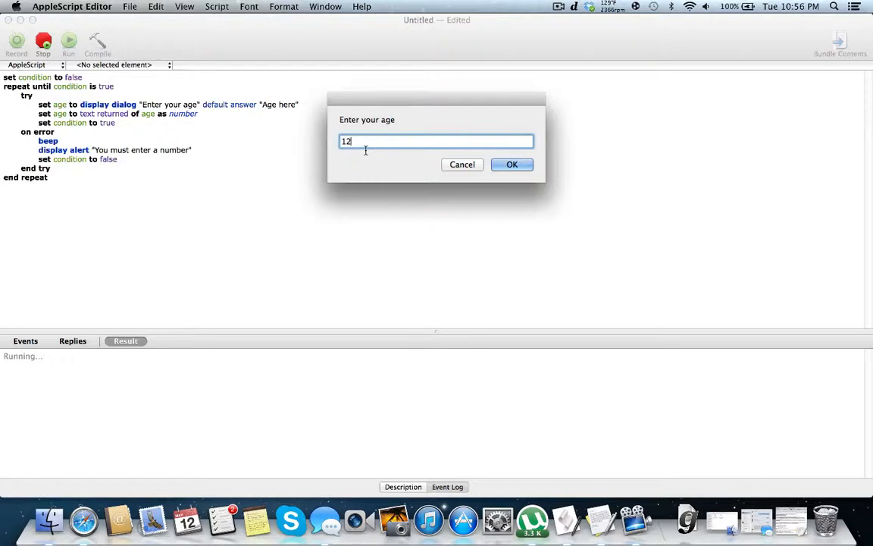
{"action": "left_click", "coordinate": [512, 165]}
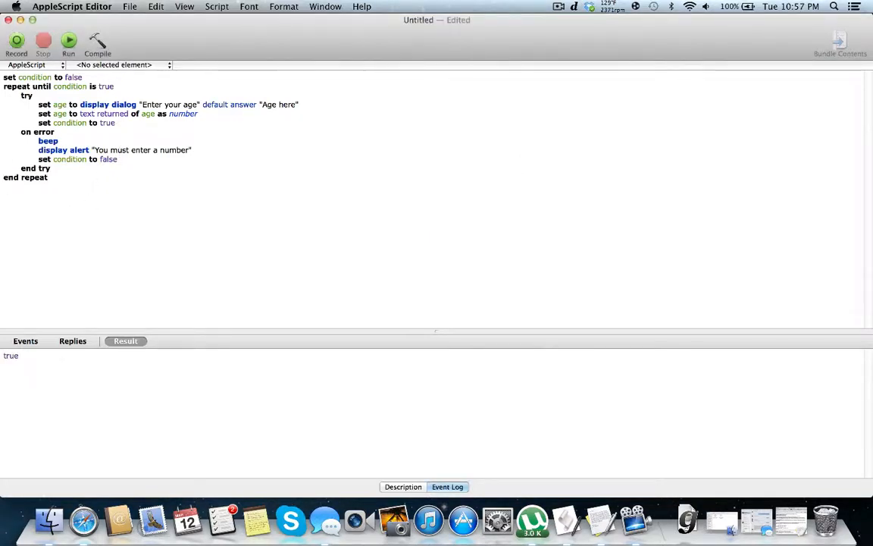
Add a final line: display alert "Everything worked!" after end repeat.
{"action": "type", "text": "display alaert"}
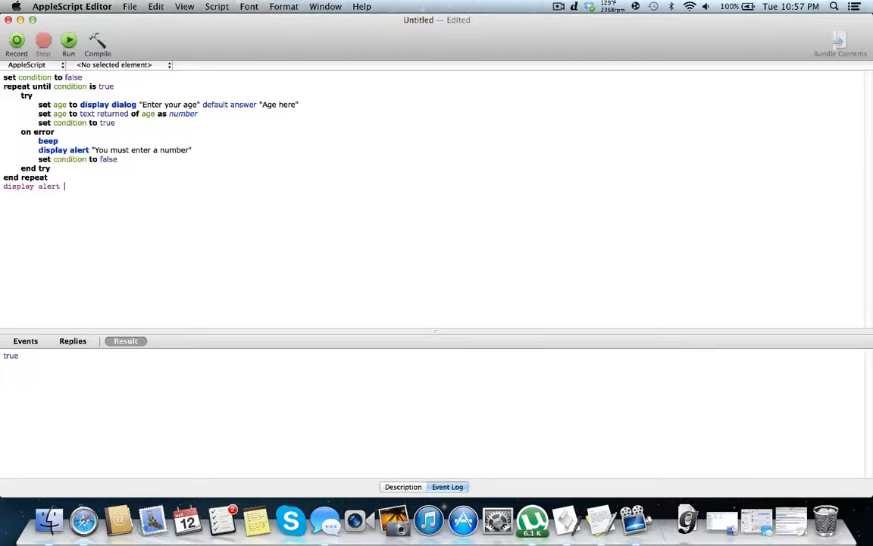
{"action": "type", "text": "\"Everytt\""}
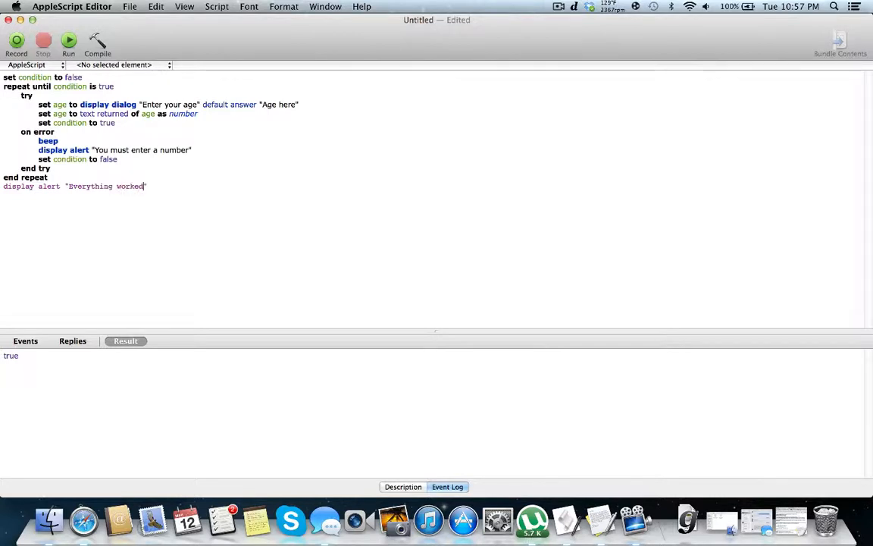
{"action": "type", "text": "!"}
{"action": "type", "text": "12"}
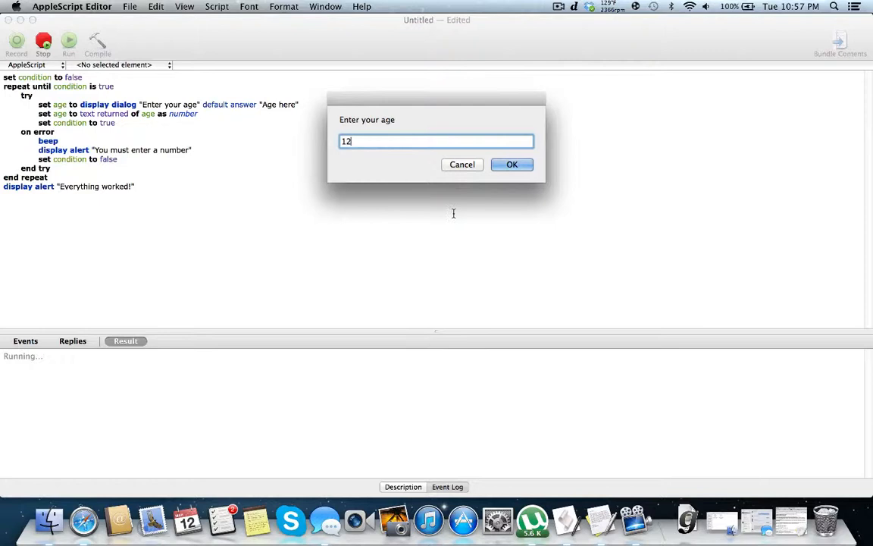
Submit age 12, acknowledge the 'Everything worked!' alert, and place the cursor after the last line.
{"action": "left_click", "coordinate": [511, 165]}
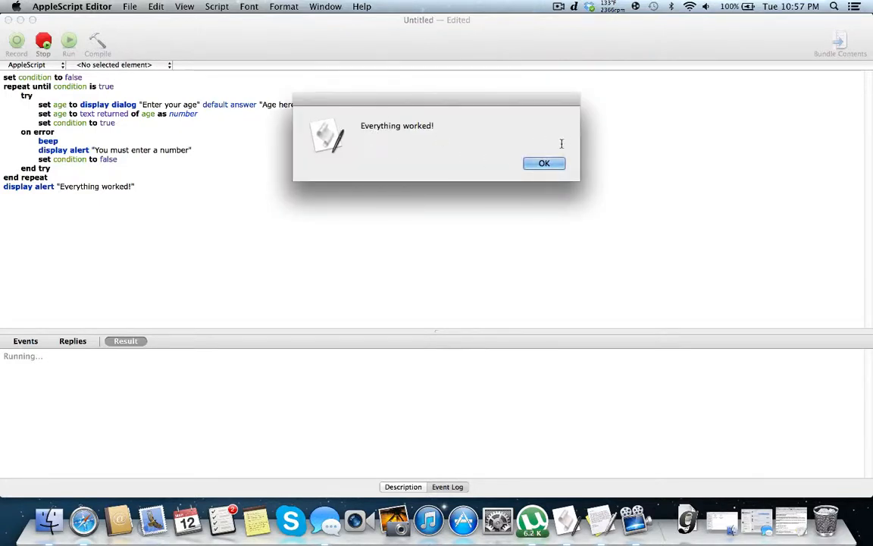
{"action": "left_click", "coordinate": [544, 163]}
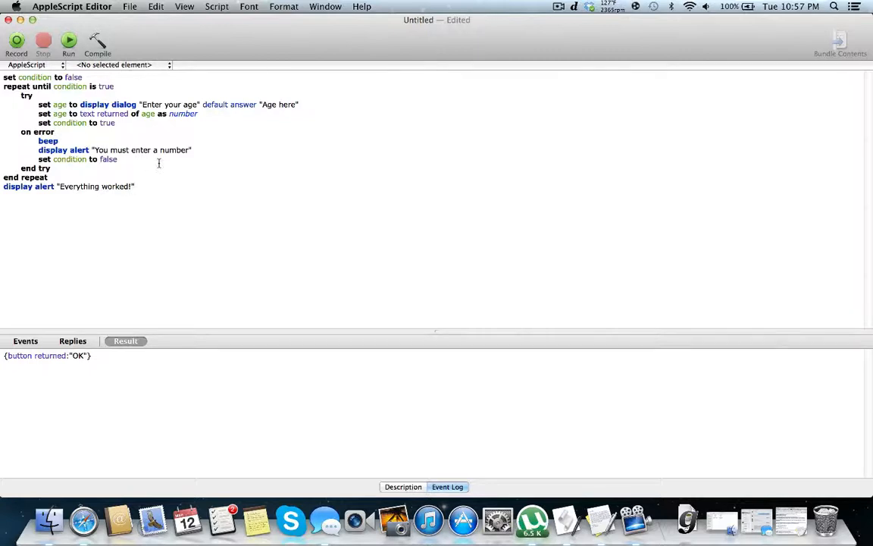
{"action": "left_click", "coordinate": [135, 187]}
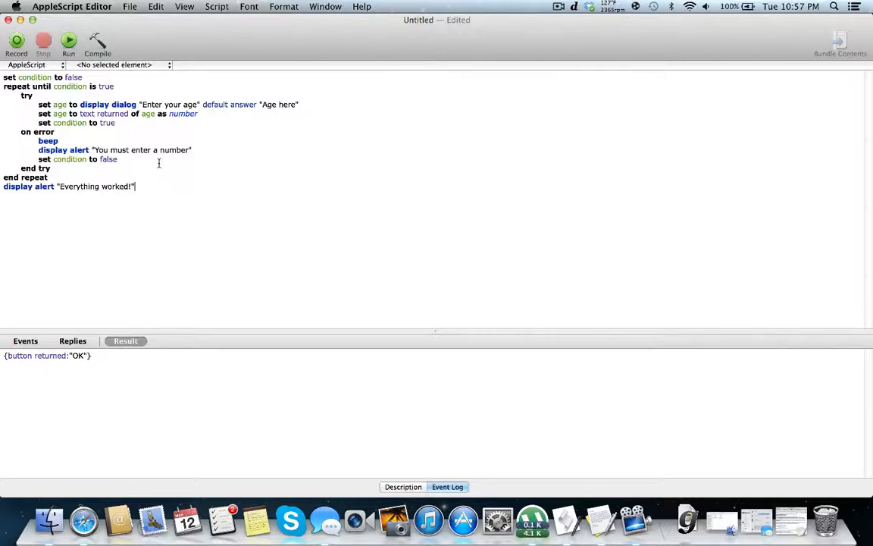